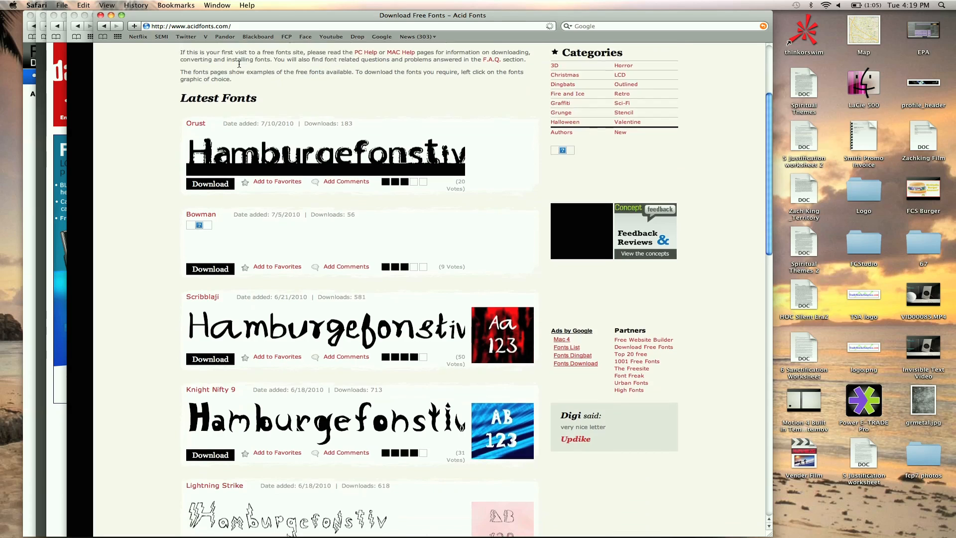
# Scroll through the Famous Fonts movie-title font samples, then follow a link onward.
pyautogui.scroll(-3)
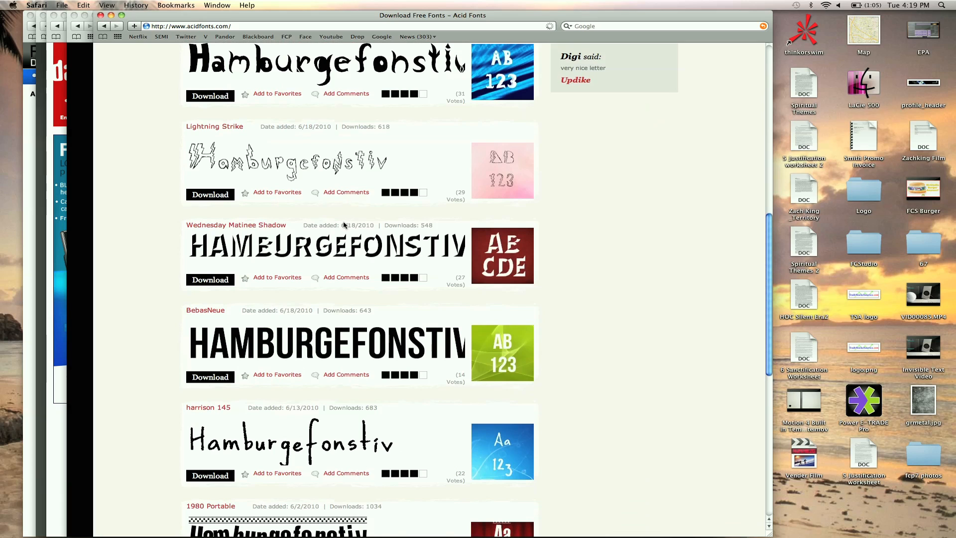
pyautogui.moveTo(513, 82)
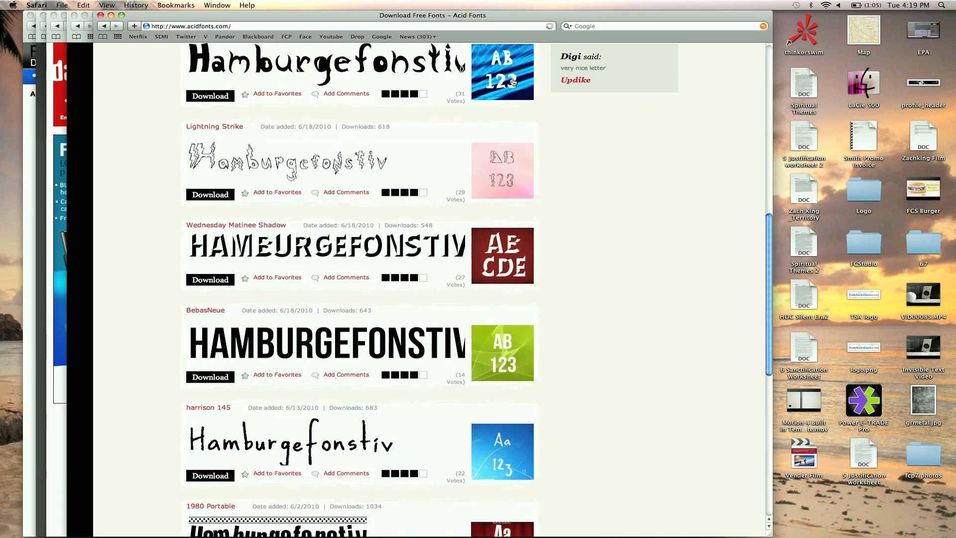
pyautogui.moveTo(512, 82)
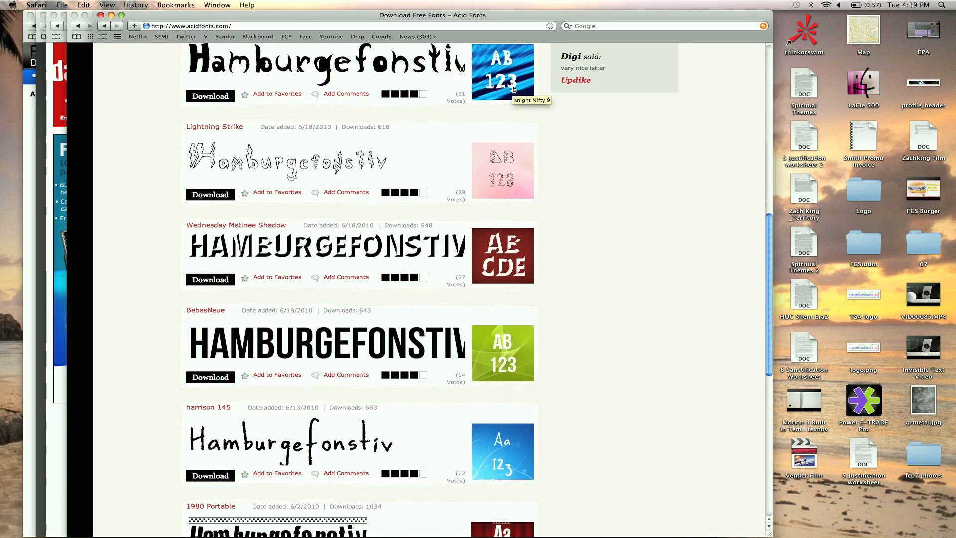
pyautogui.scroll(-3)
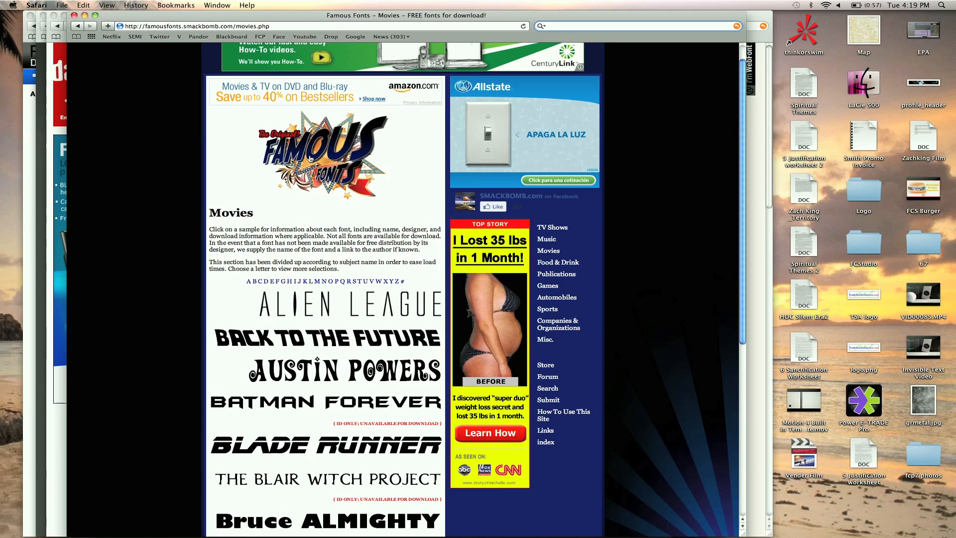
pyautogui.scroll(-3)
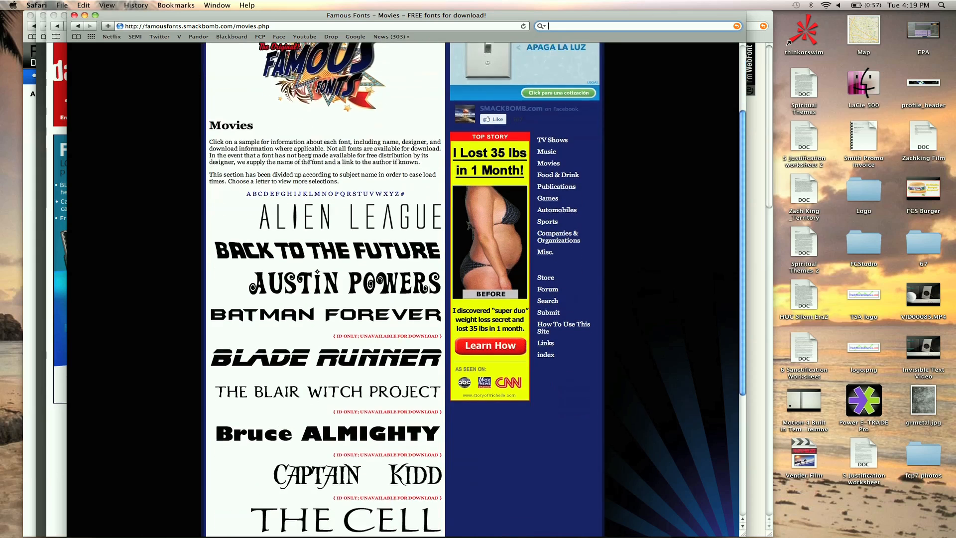
pyautogui.scroll(-3)
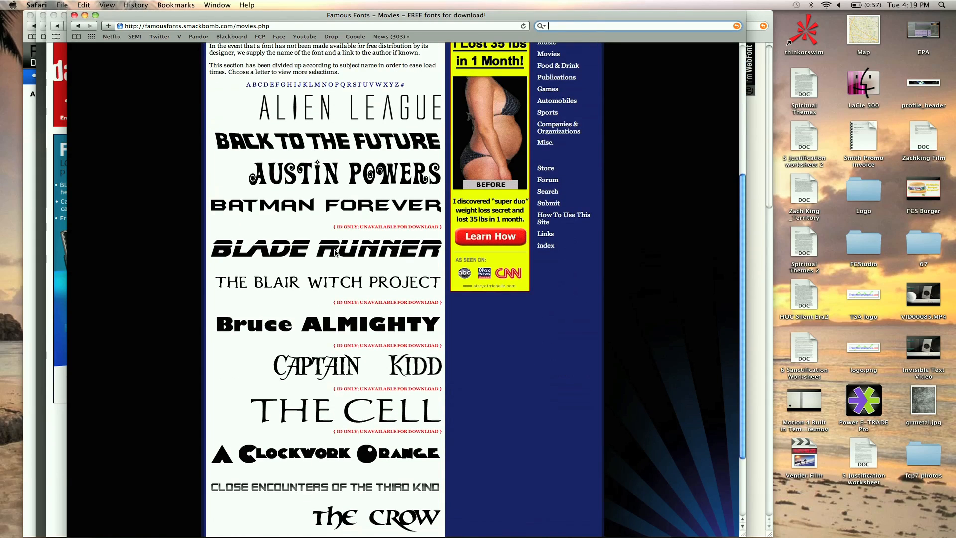
pyautogui.scroll(-3)
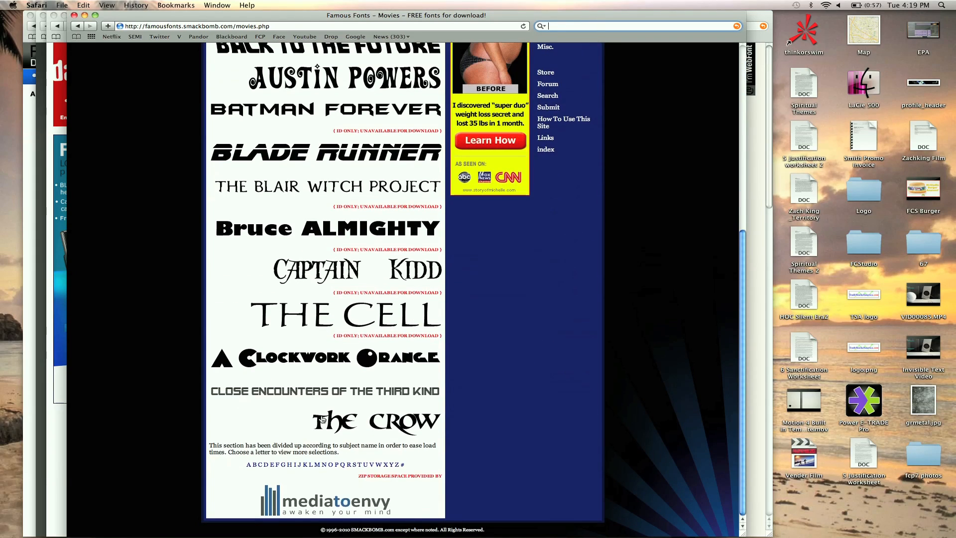
pyautogui.click(339, 464)
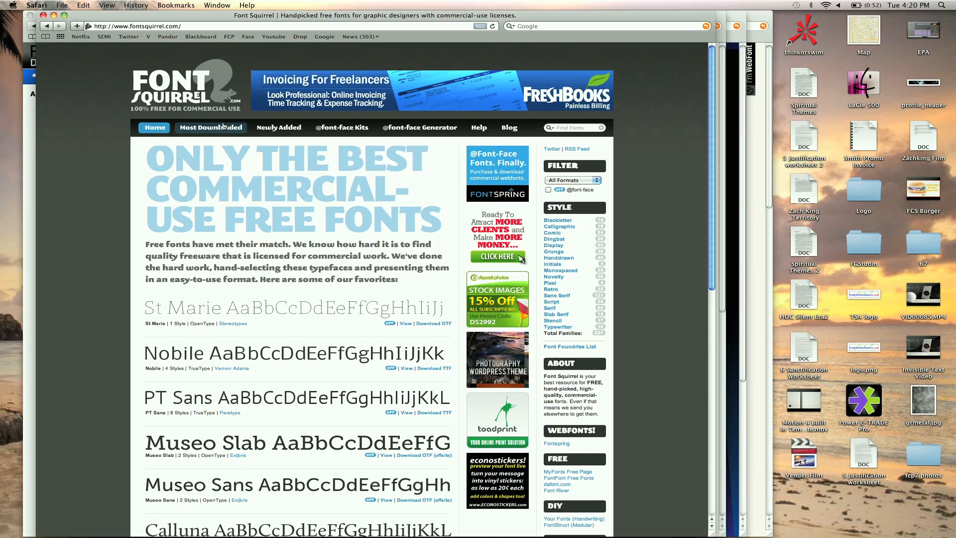
pyautogui.click(210, 128)
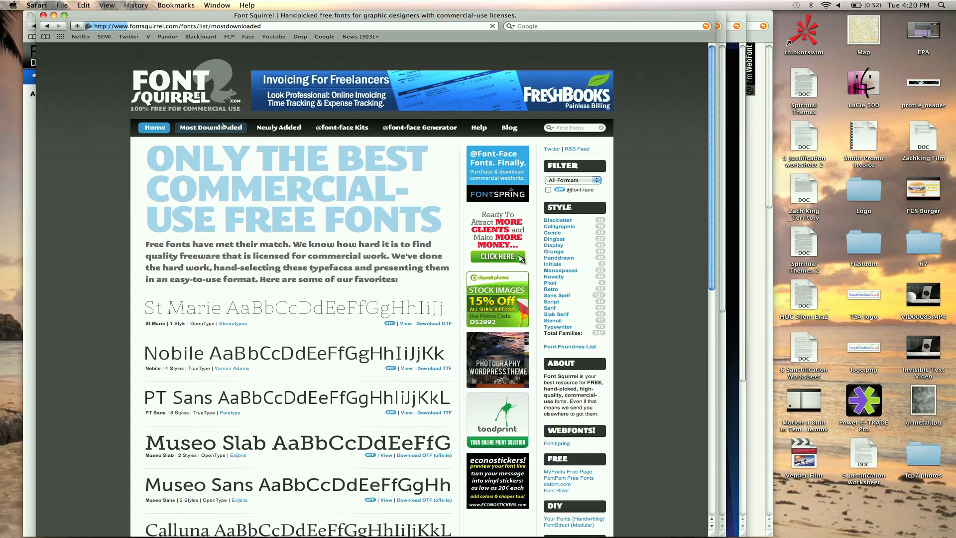
pyautogui.click(210, 127)
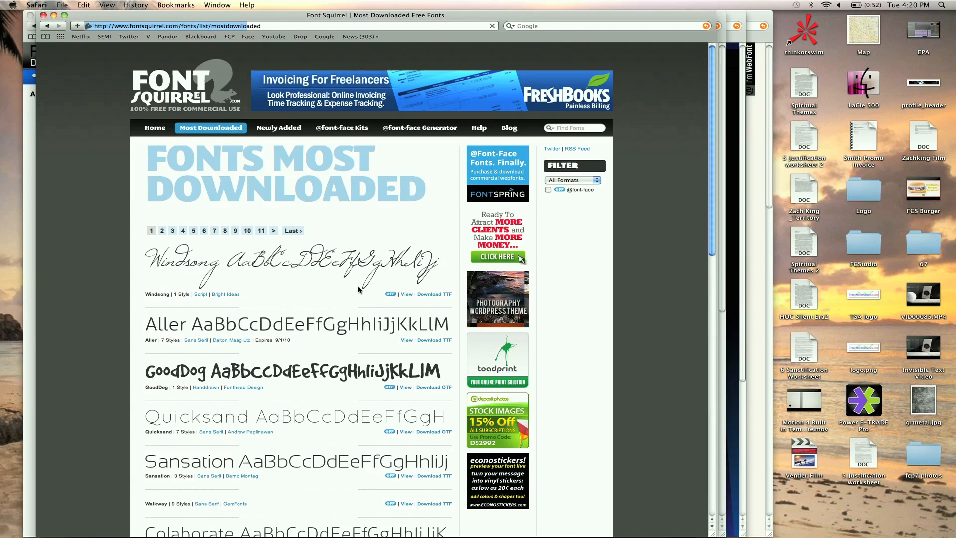
pyautogui.click(154, 101)
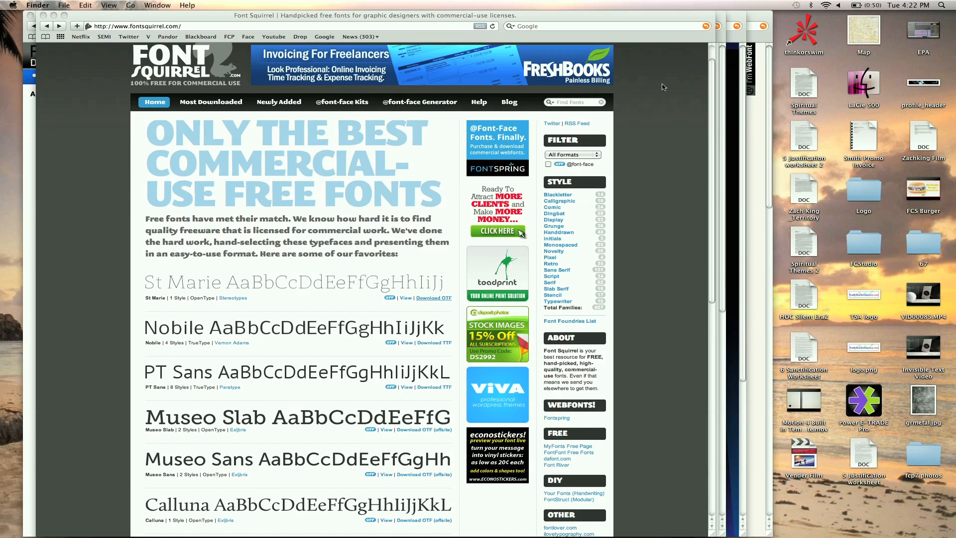
pyautogui.moveTo(360, 292)
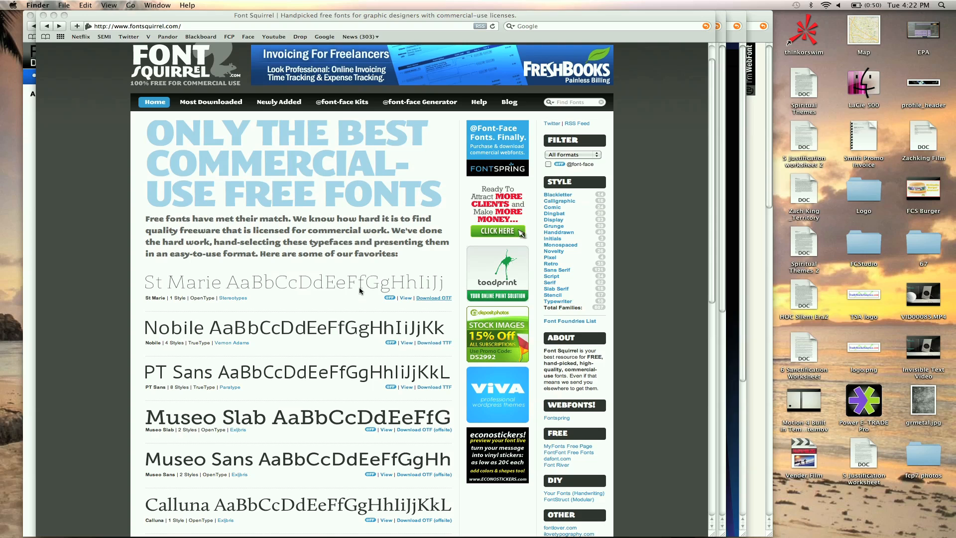
pyautogui.scroll(-3)
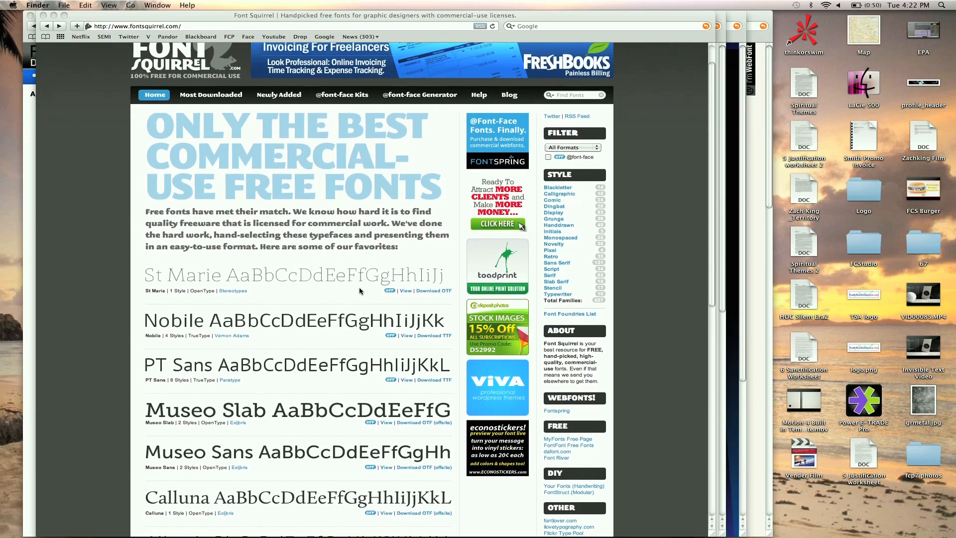
pyautogui.scroll(-3)
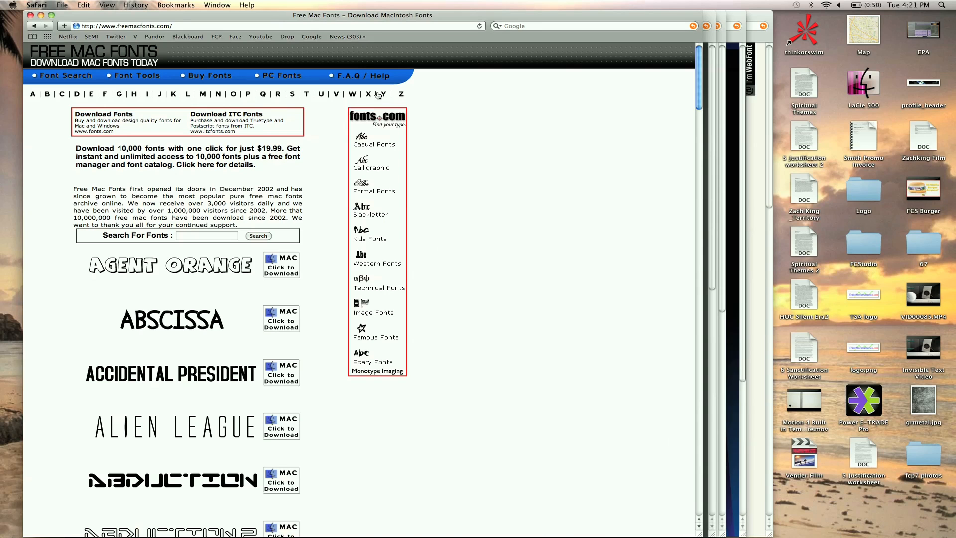
# Scroll the freemacfonts.com font list, past Agent Orange and Abscissa.
pyautogui.scroll(-3)
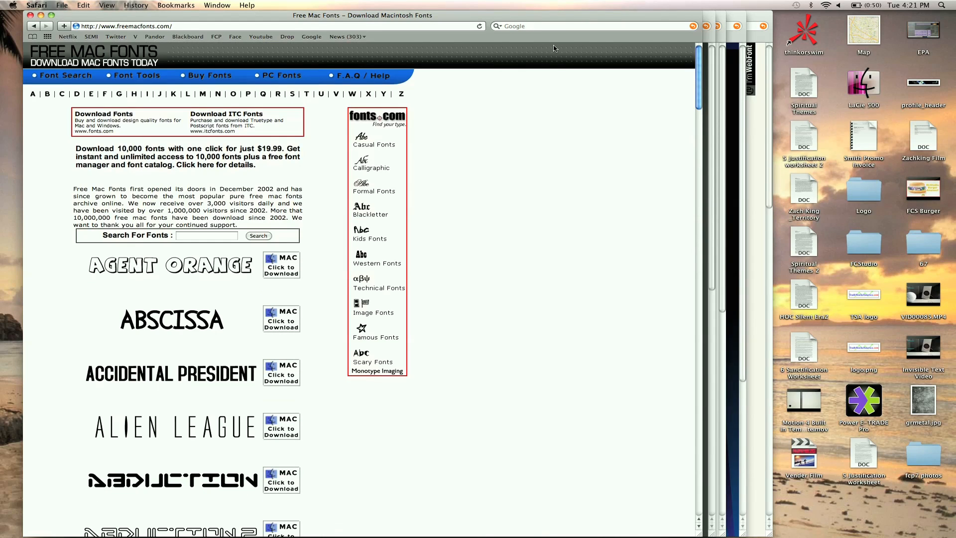
pyautogui.moveTo(734, 111)
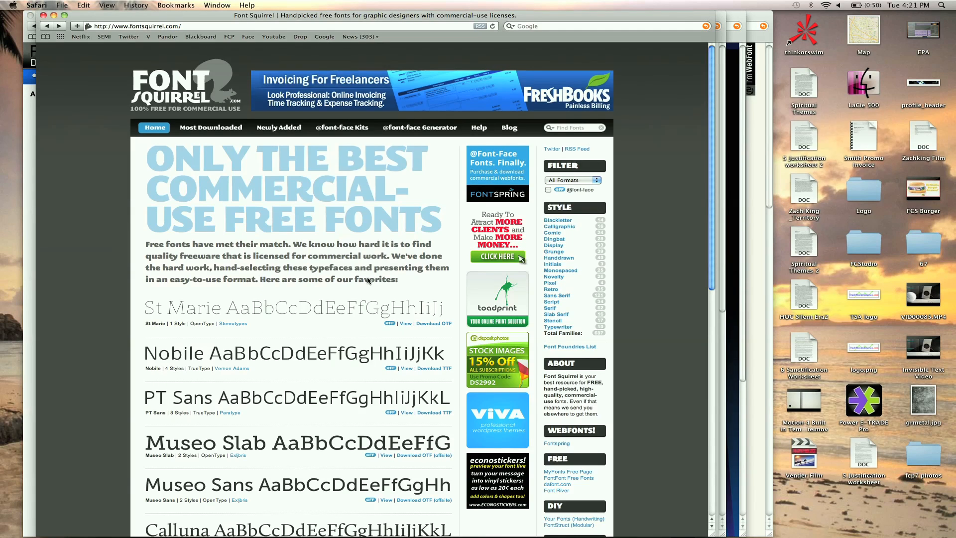
# Download the St Marie OTF from the Font Squirrel home page.
pyautogui.scroll(-3)
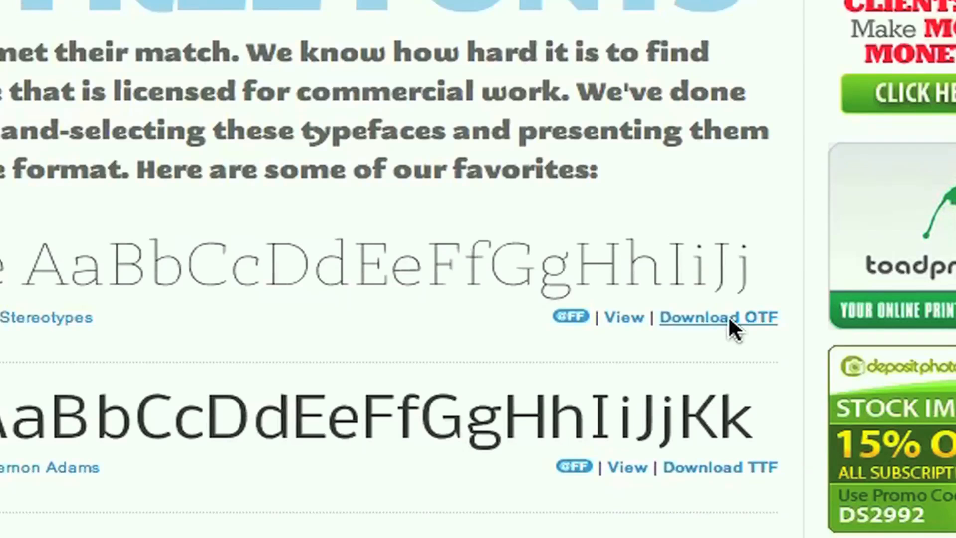
pyautogui.click(717, 317)
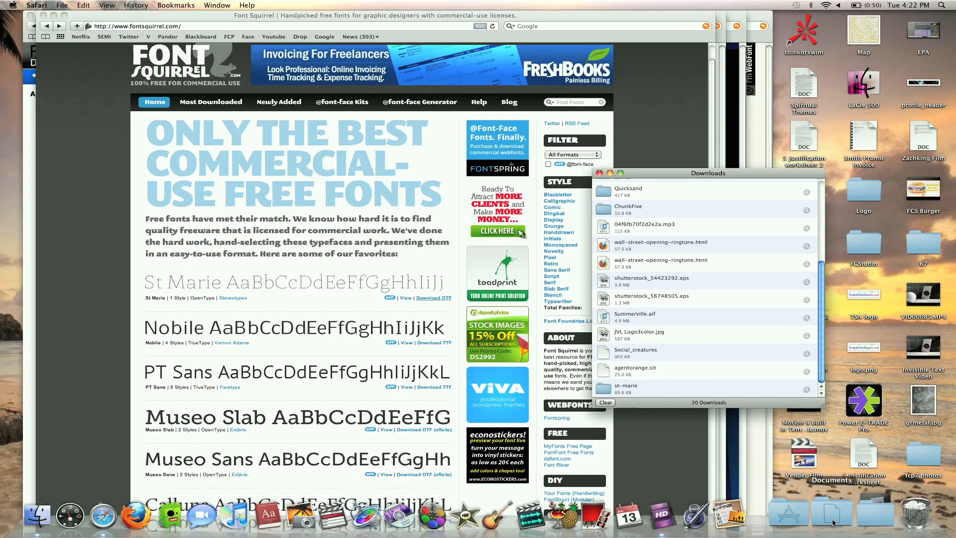
# Install StMarie-Thin.otf from the st-marie download via Font Book and close Downloads.
pyautogui.doubleClick(625, 386)
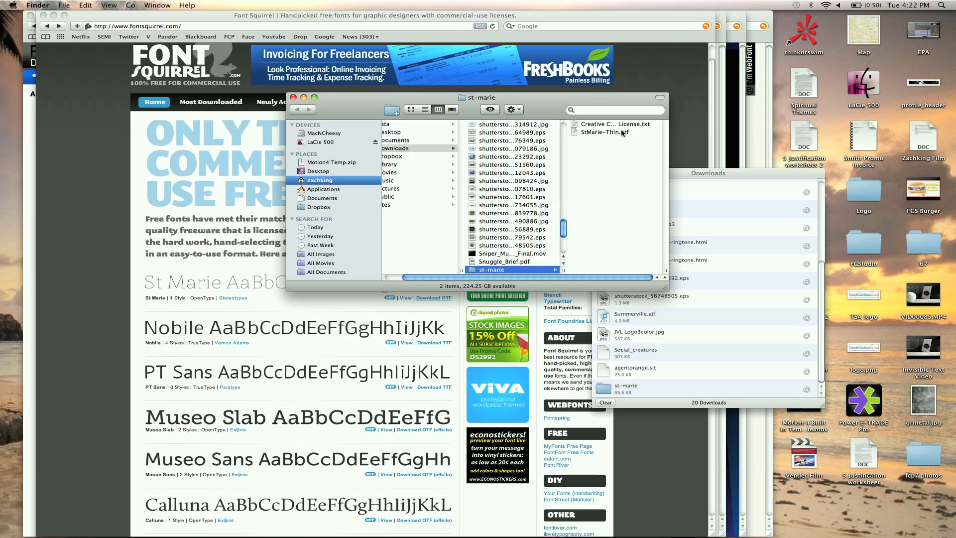
pyautogui.doubleClick(603, 132)
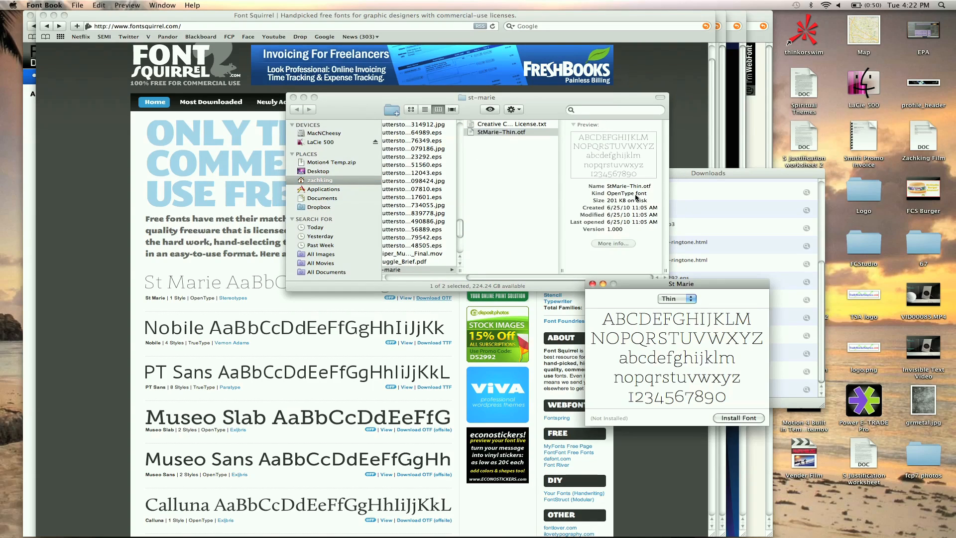
pyautogui.click(737, 417)
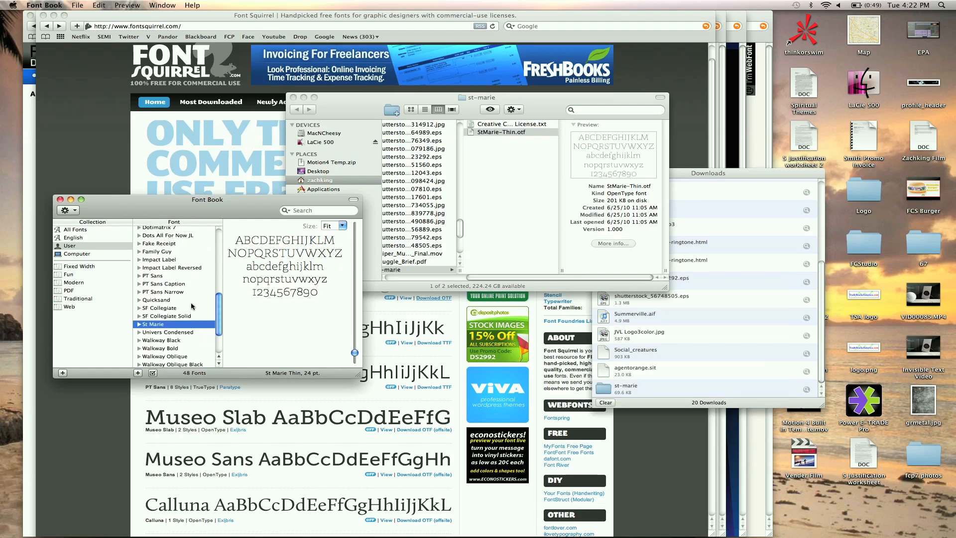
pyautogui.scroll(-3)
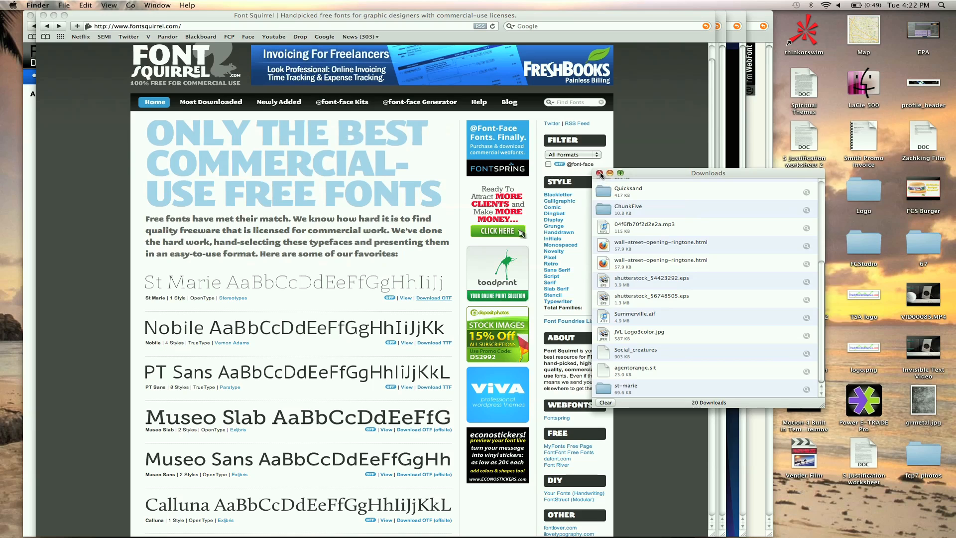
pyautogui.click(598, 174)
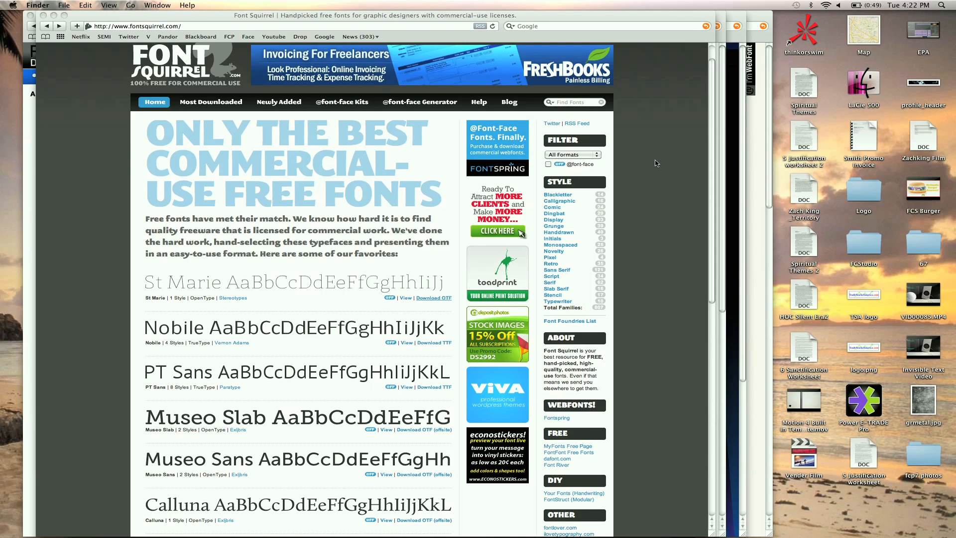